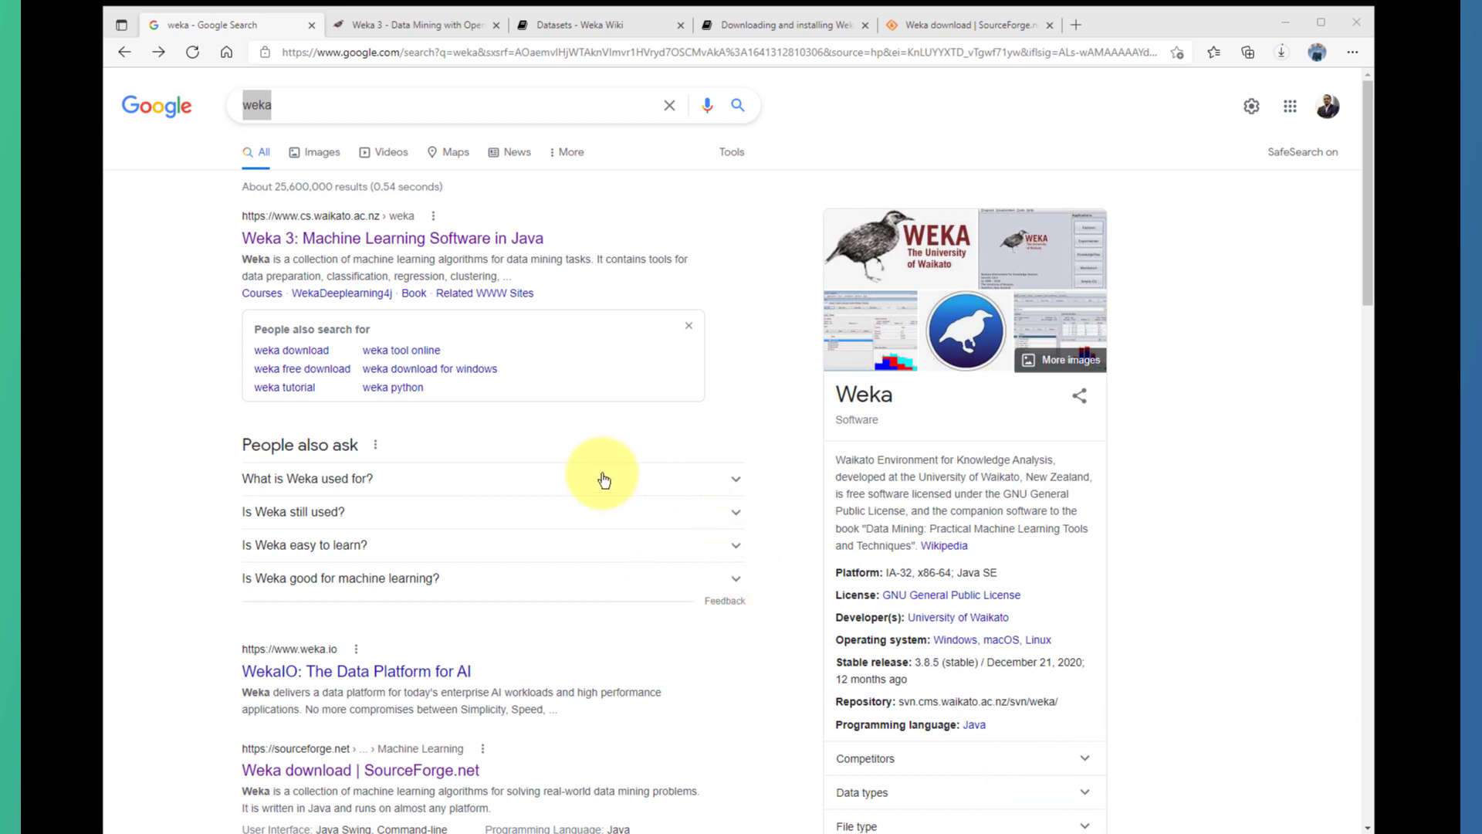
{"action": "mouse_move", "coordinate": [1246, 568]}
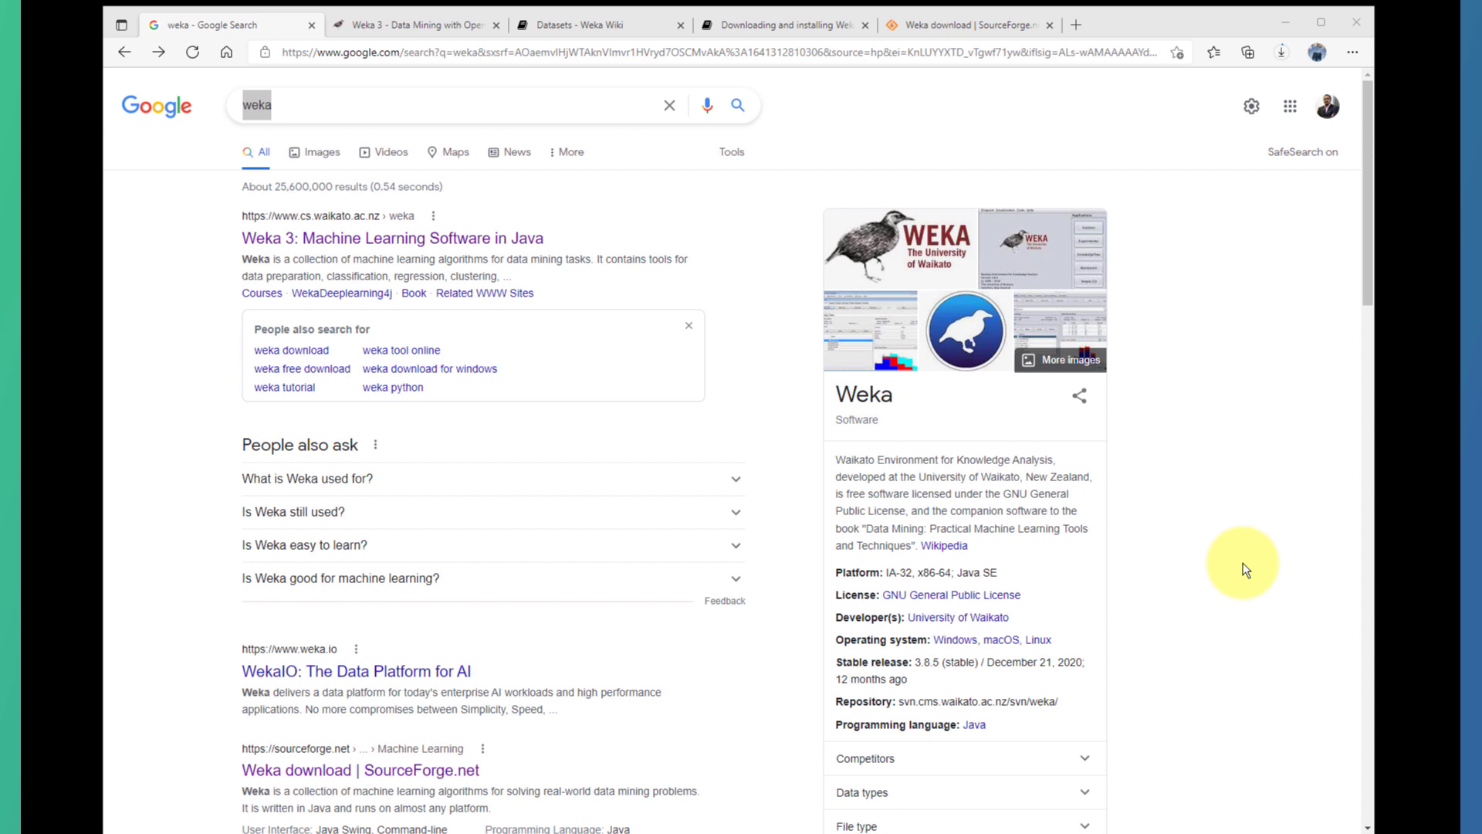
{"action": "mouse_move", "coordinate": [1245, 555]}
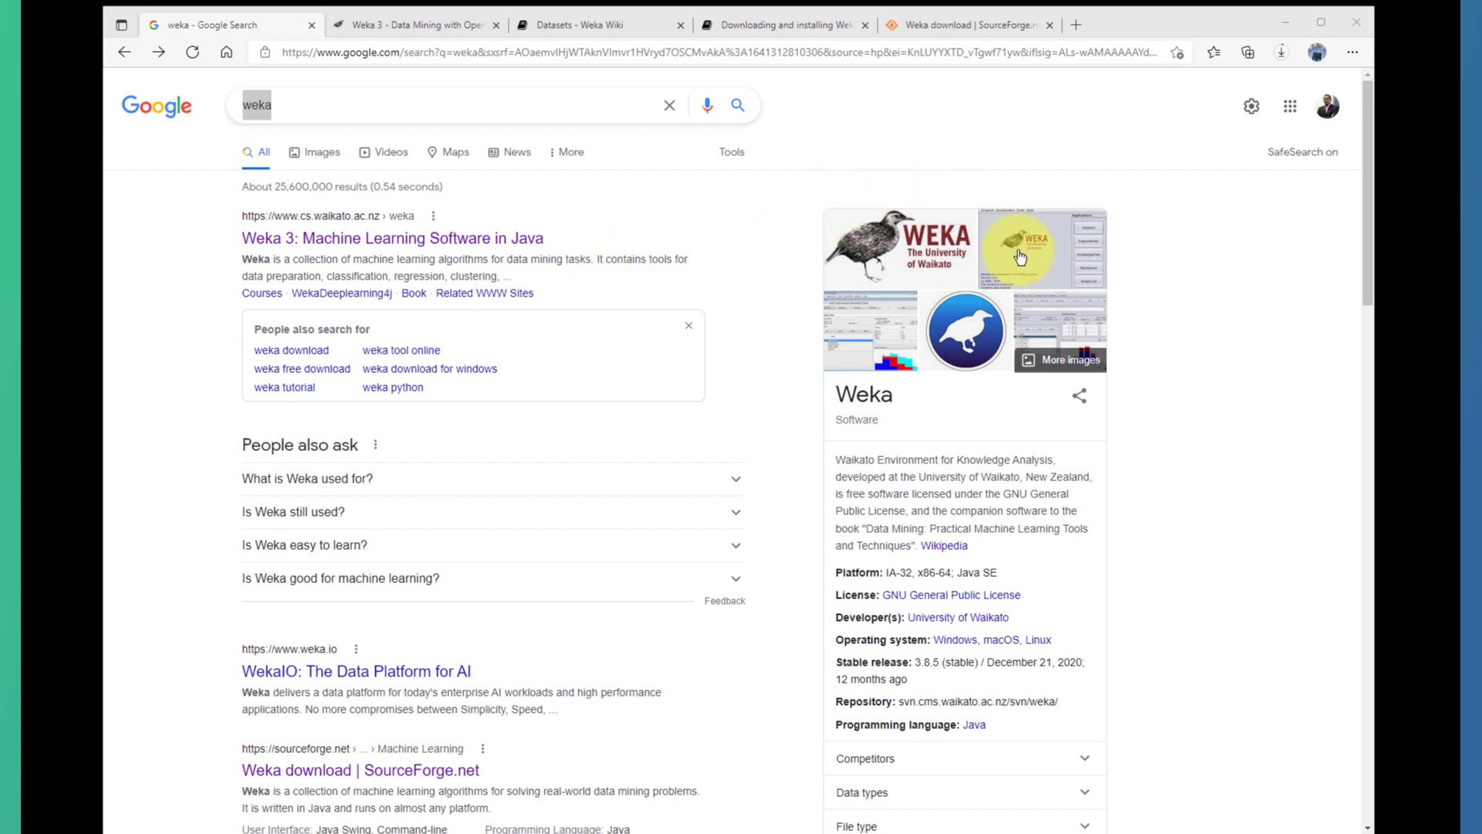
{"action": "mouse_move", "coordinate": [931, 358]}
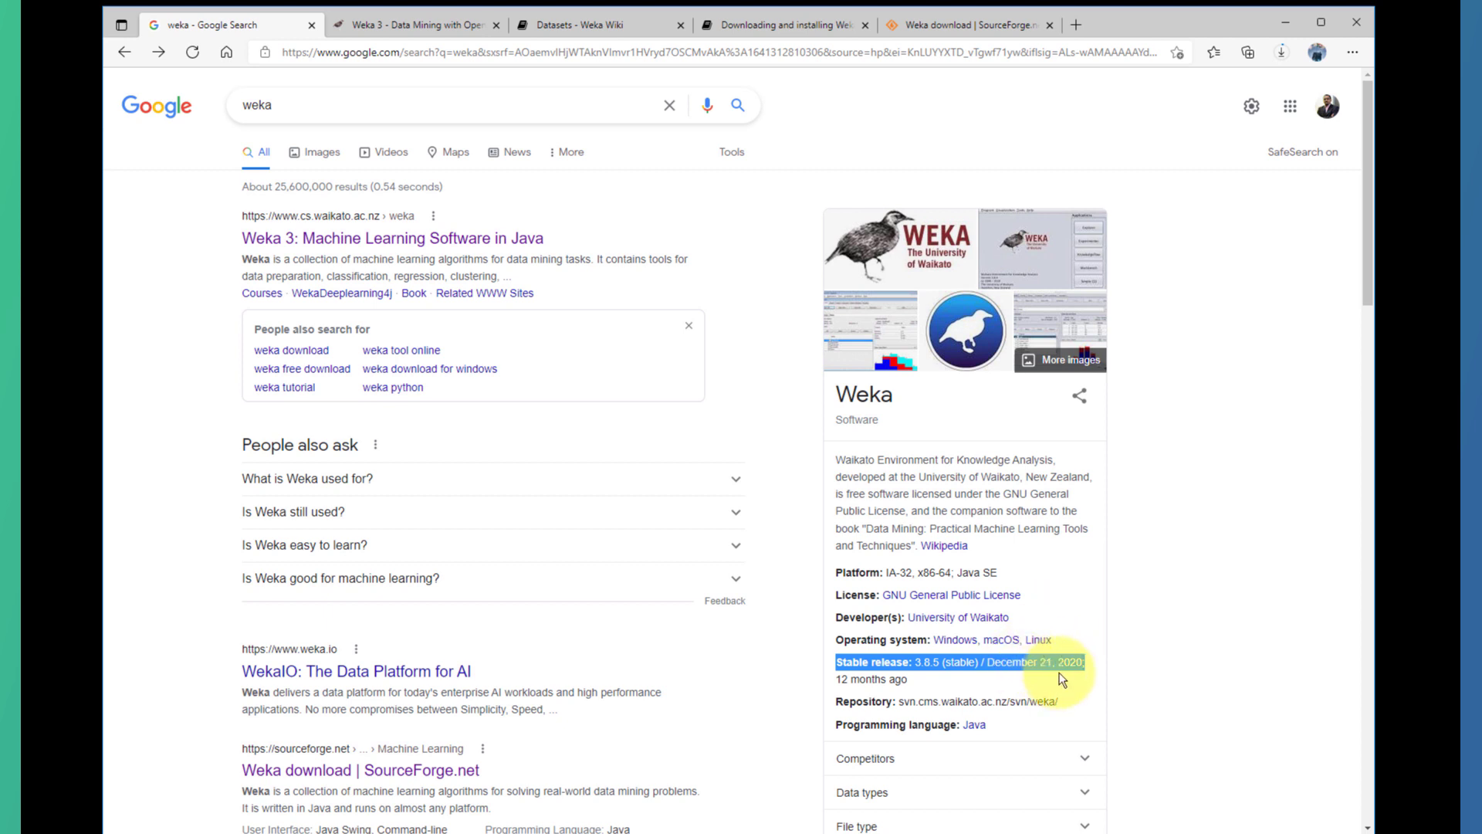
{"action": "mouse_move", "coordinate": [693, 467]}
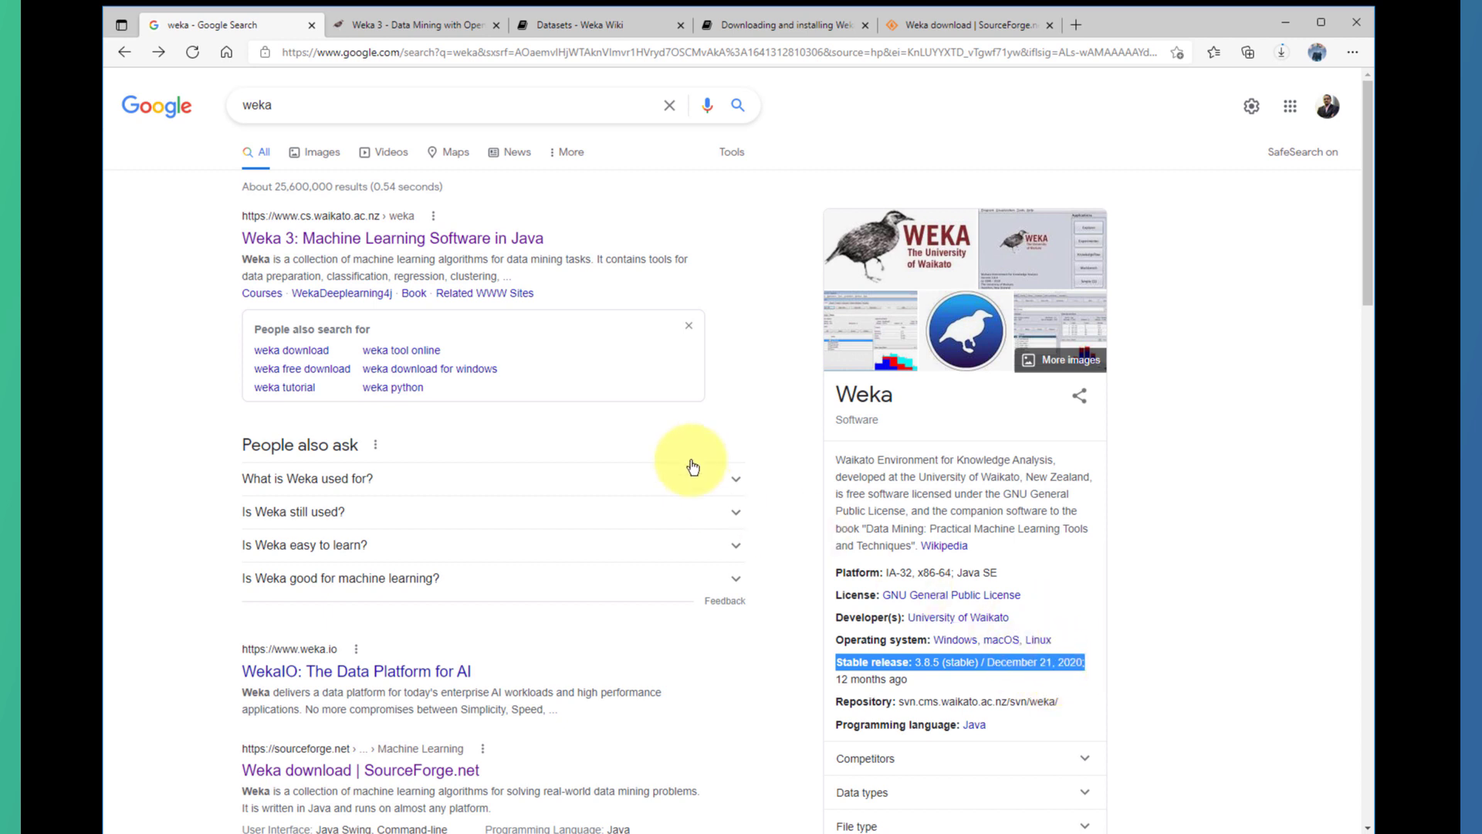
{"action": "mouse_move", "coordinate": [414, 244]}
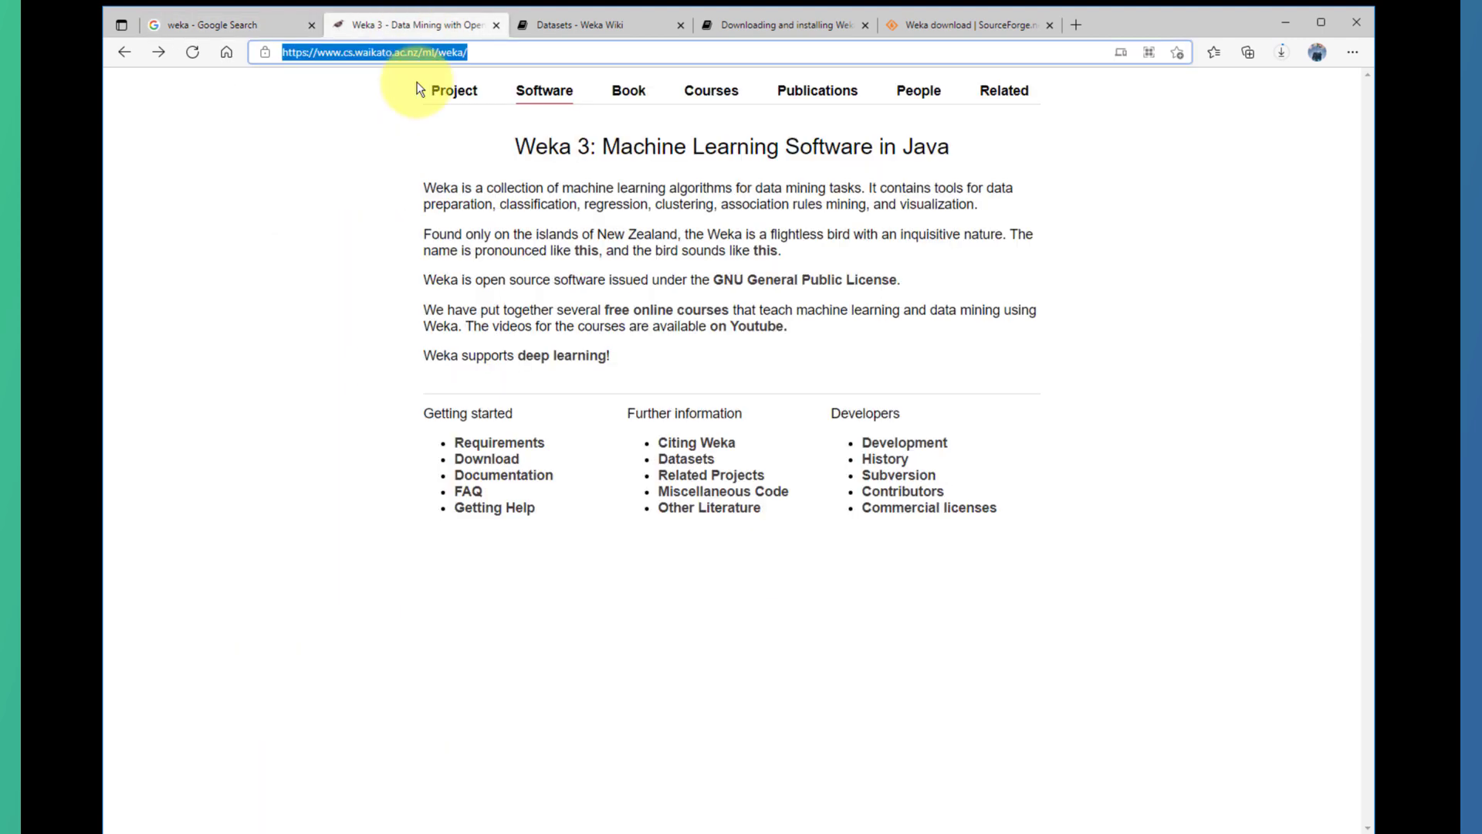
{"action": "mouse_move", "coordinate": [948, 583]}
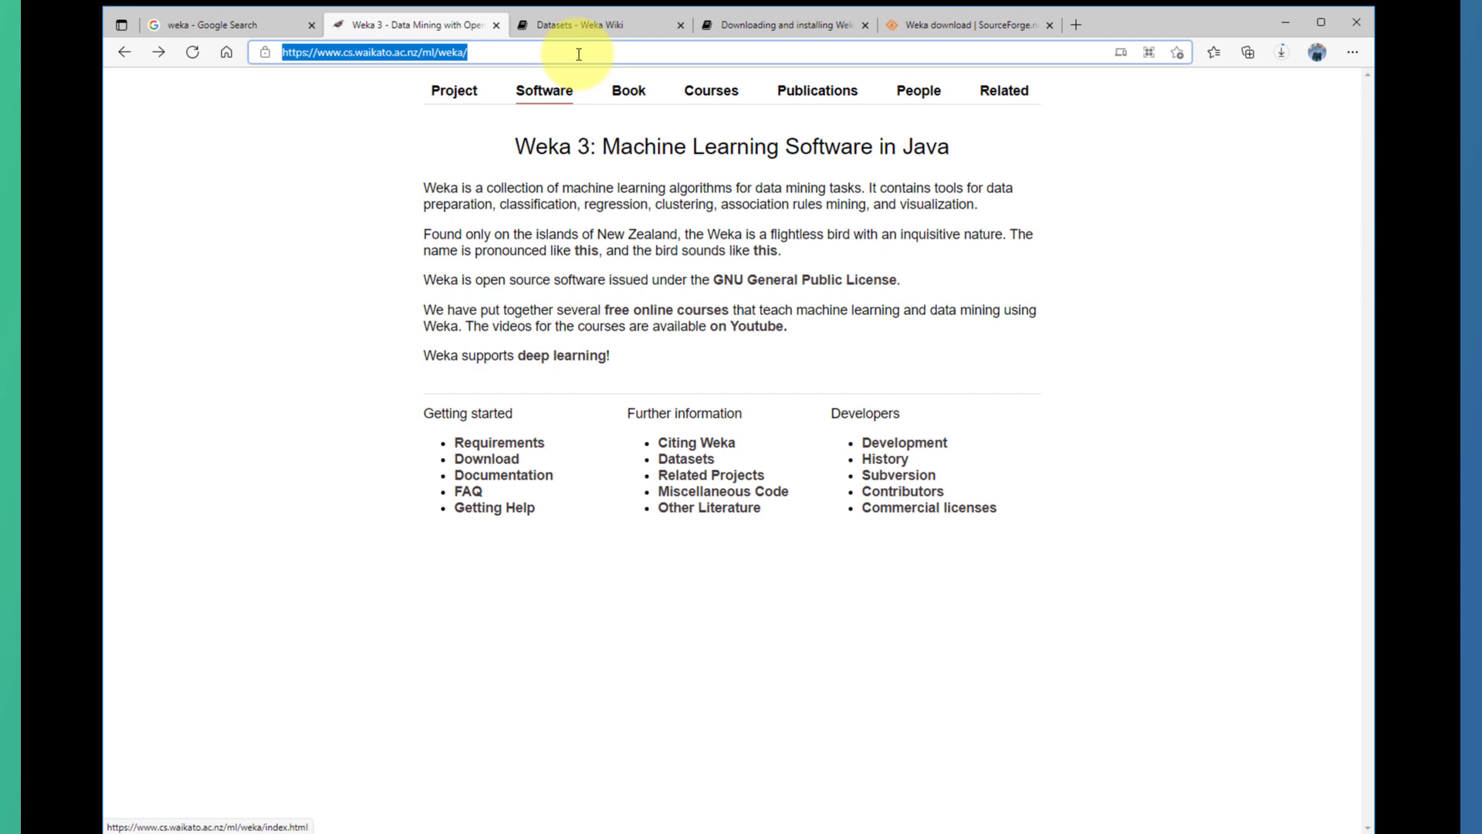
Switch to the browser tab showing the Weka Wiki Datasets page.
{"action": "left_click", "coordinate": [576, 25]}
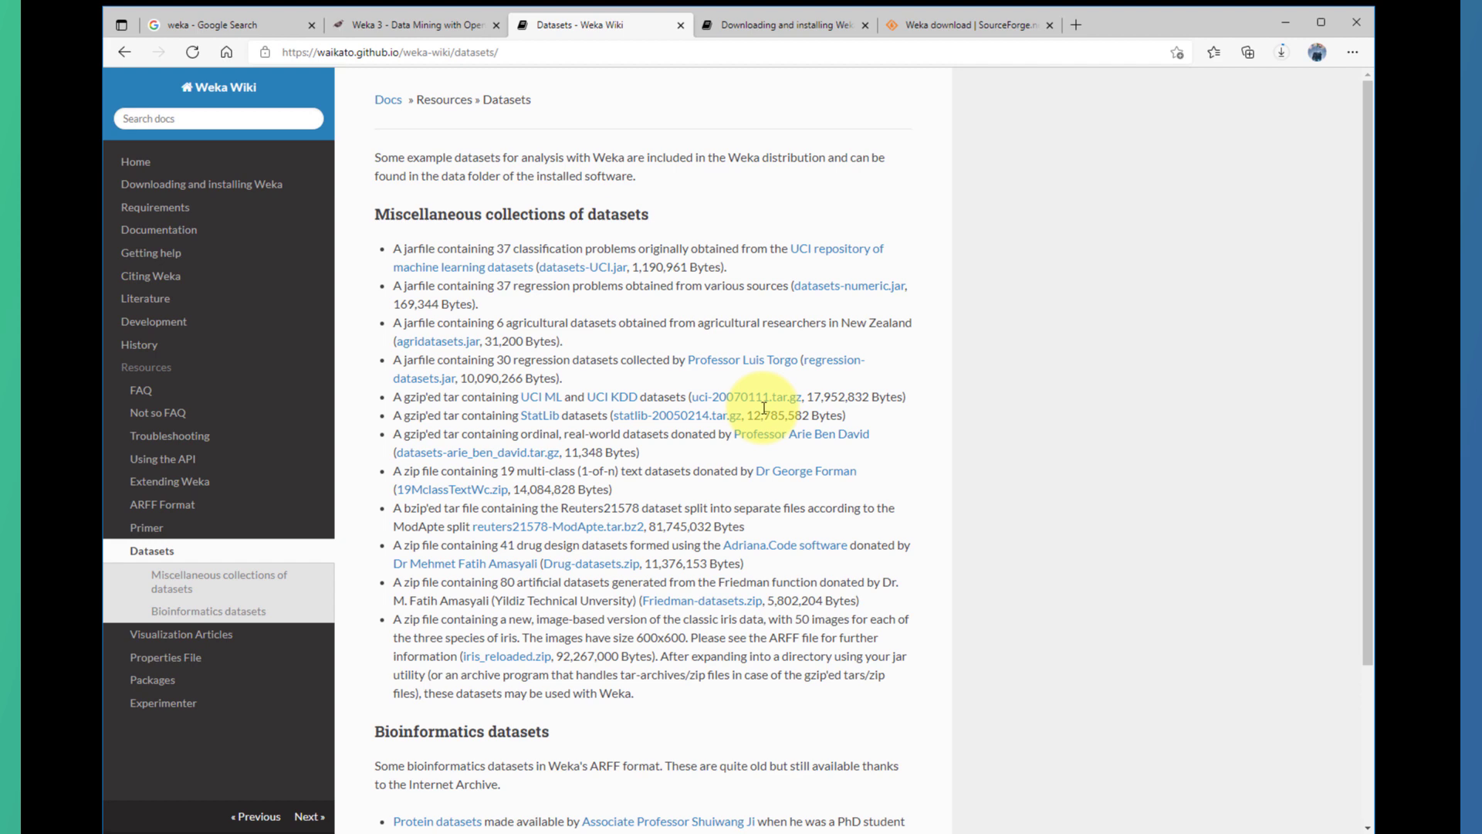
{"action": "mouse_move", "coordinate": [639, 267]}
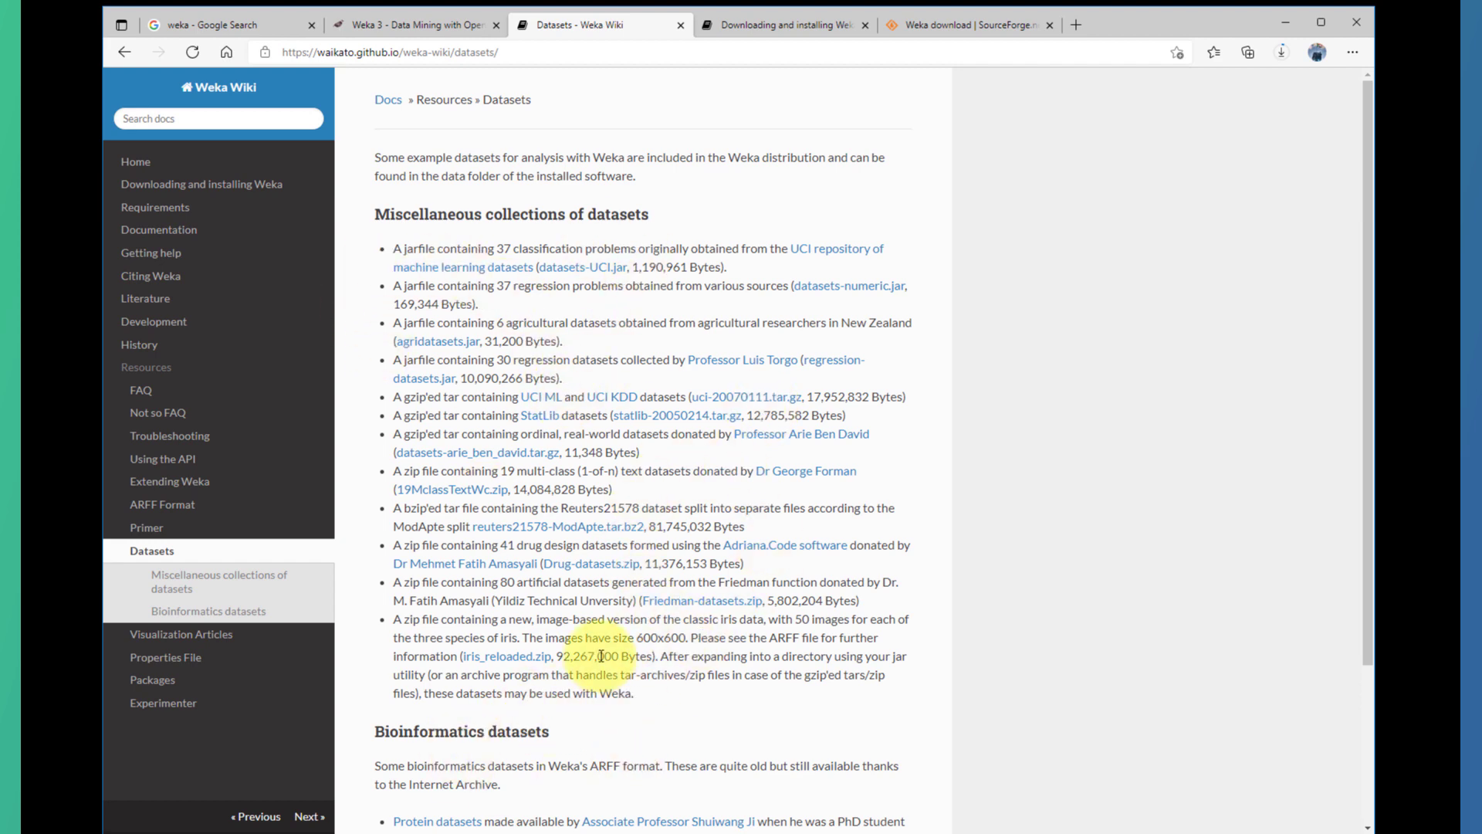
Scroll down the Datasets list to the Reuters21578 split and reloaded iris images.
{"action": "scroll", "scroll_direction": "down", "scroll_amount": 3}
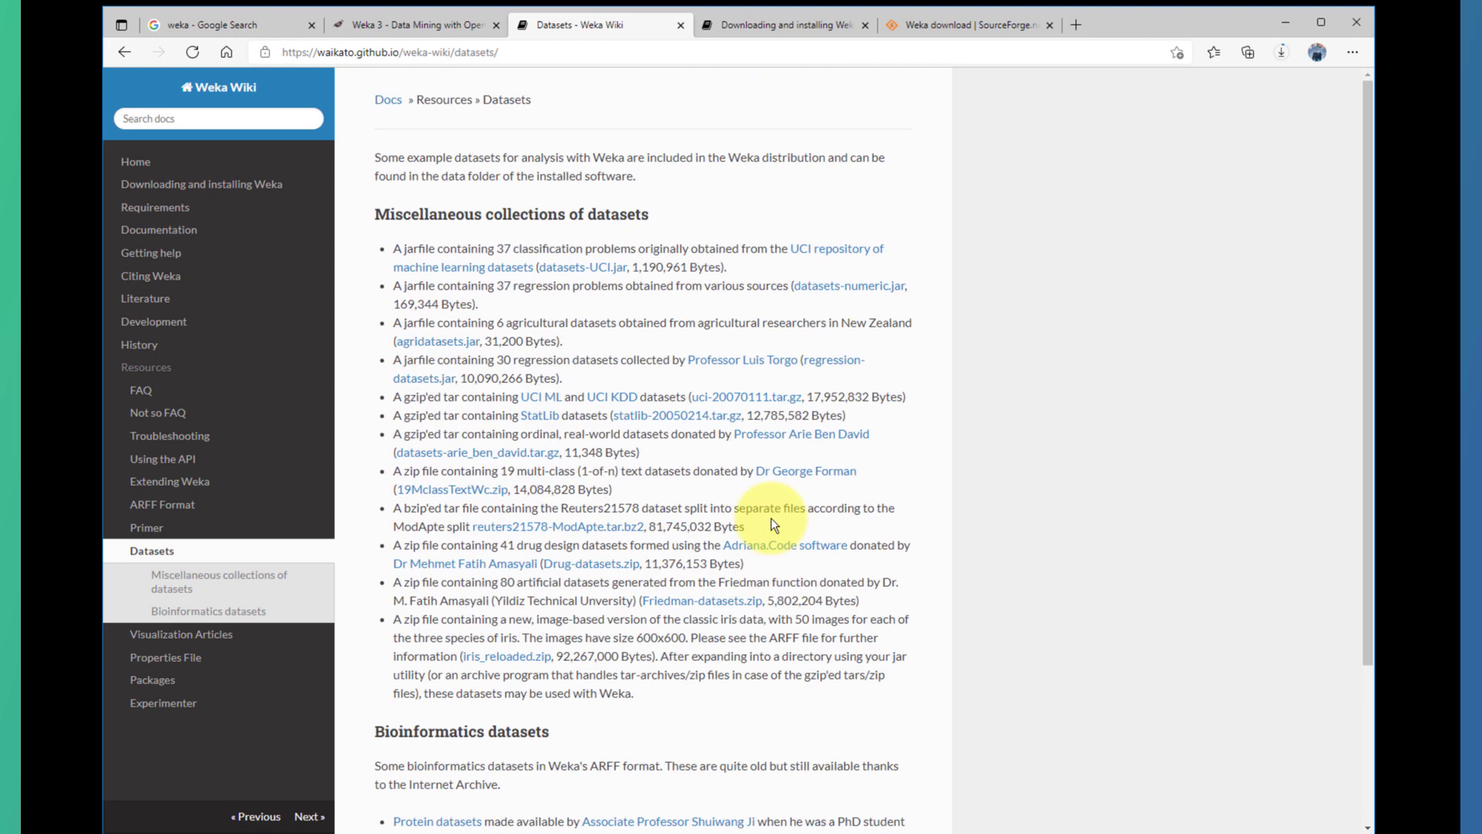
{"action": "mouse_move", "coordinate": [395, 30]}
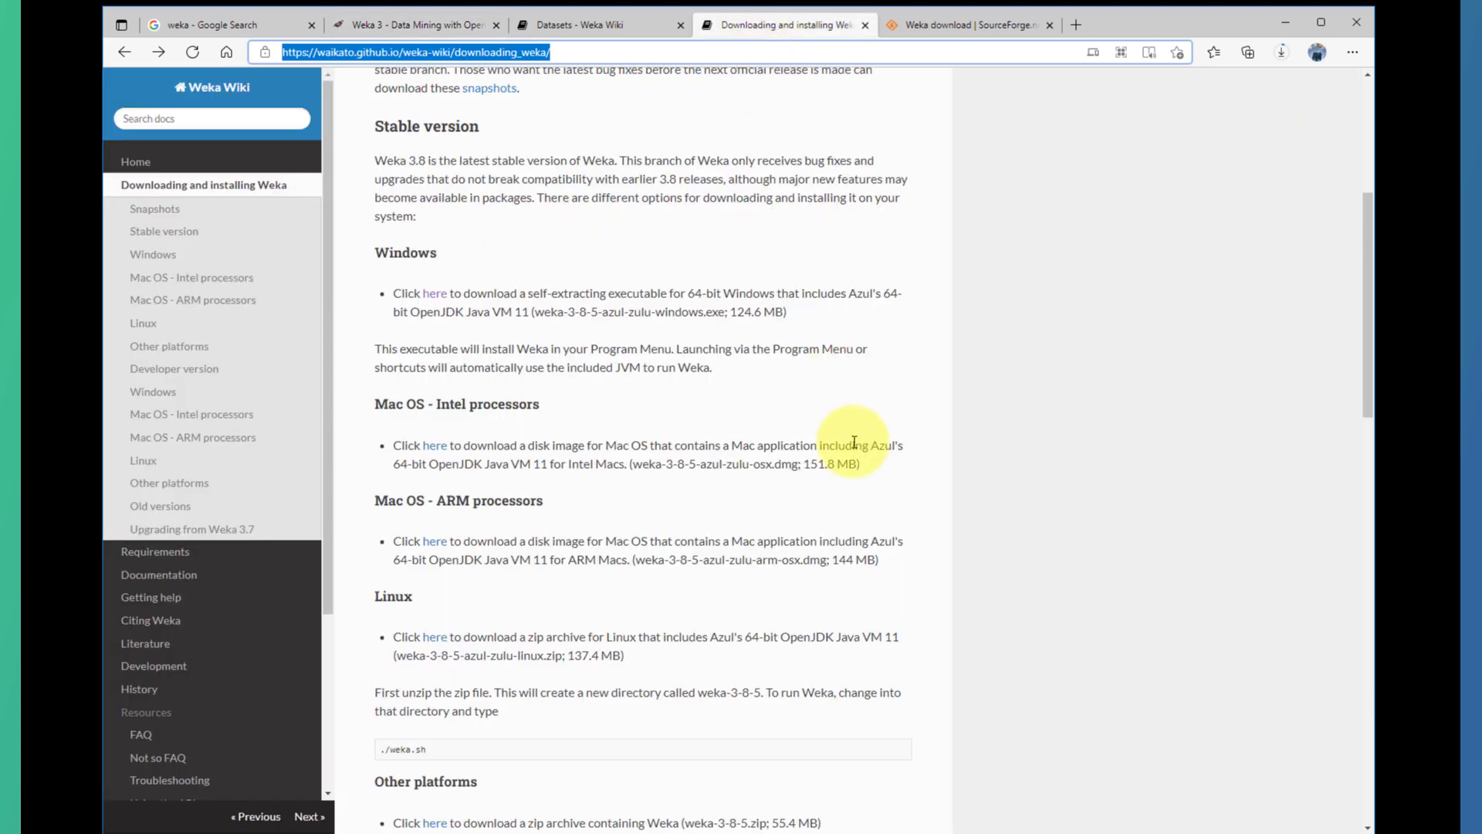
{"action": "mouse_move", "coordinate": [426, 472]}
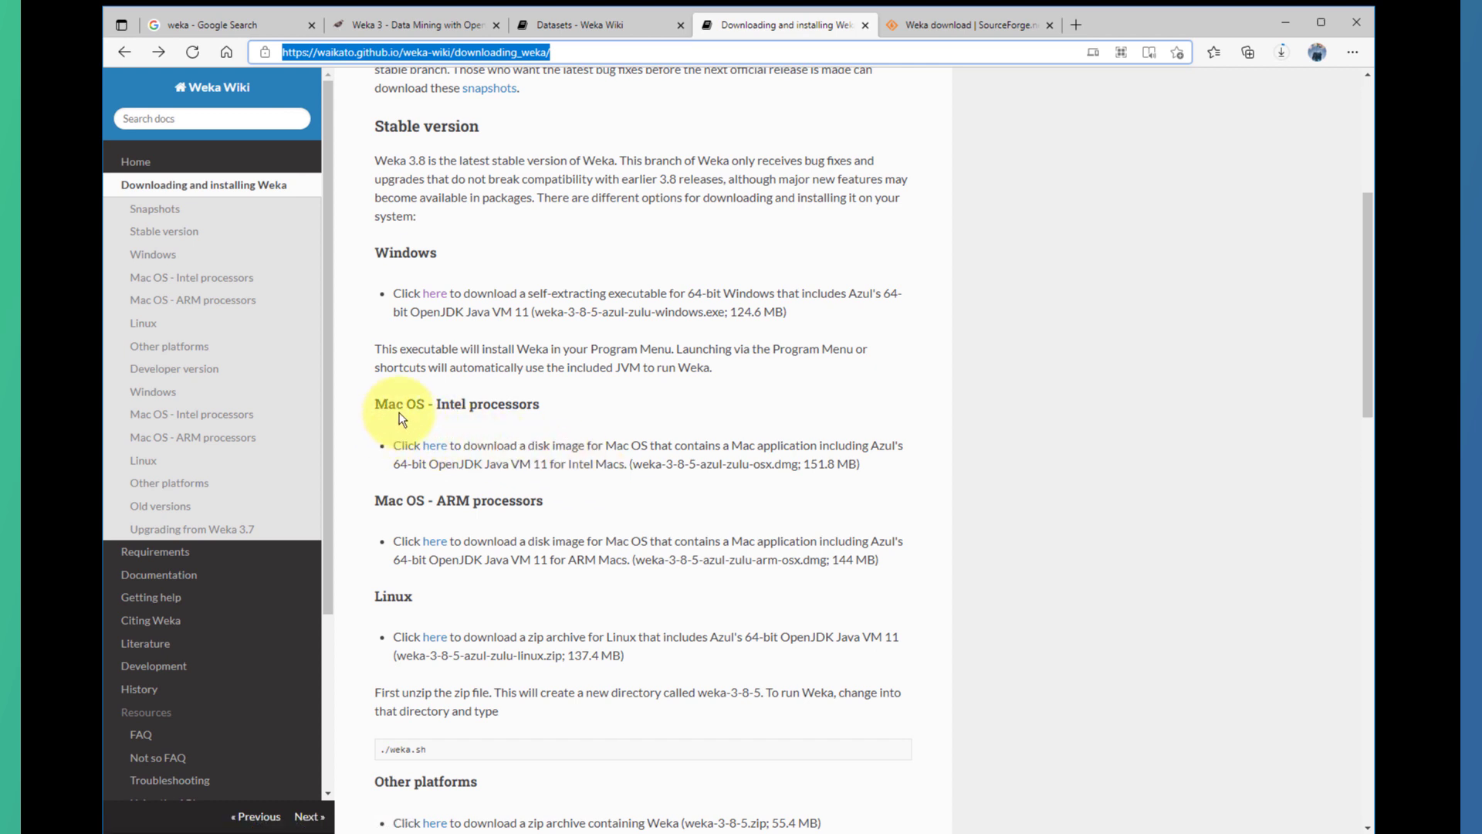
{"action": "mouse_move", "coordinate": [449, 271]}
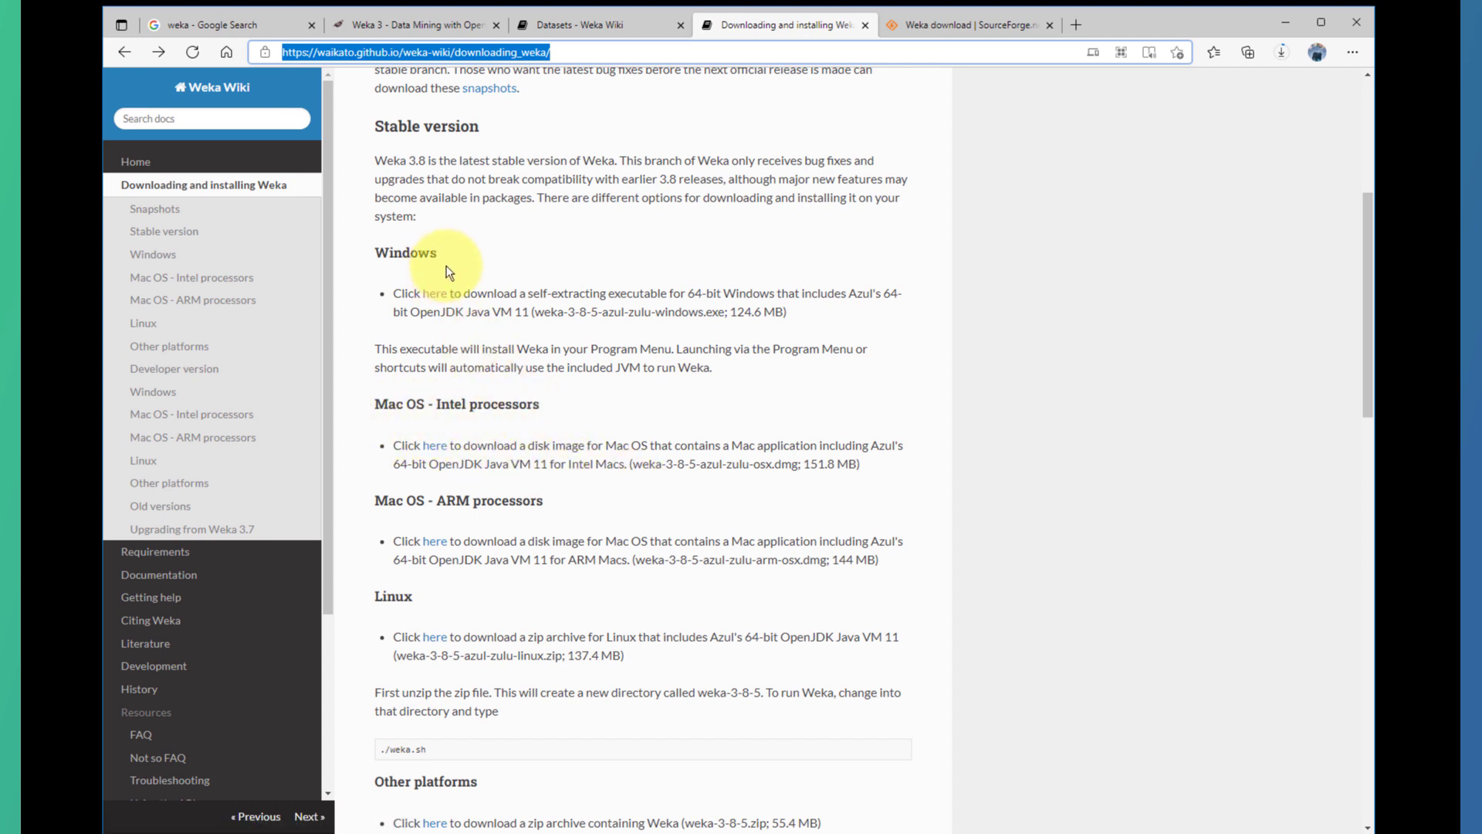
{"action": "mouse_move", "coordinate": [468, 615]}
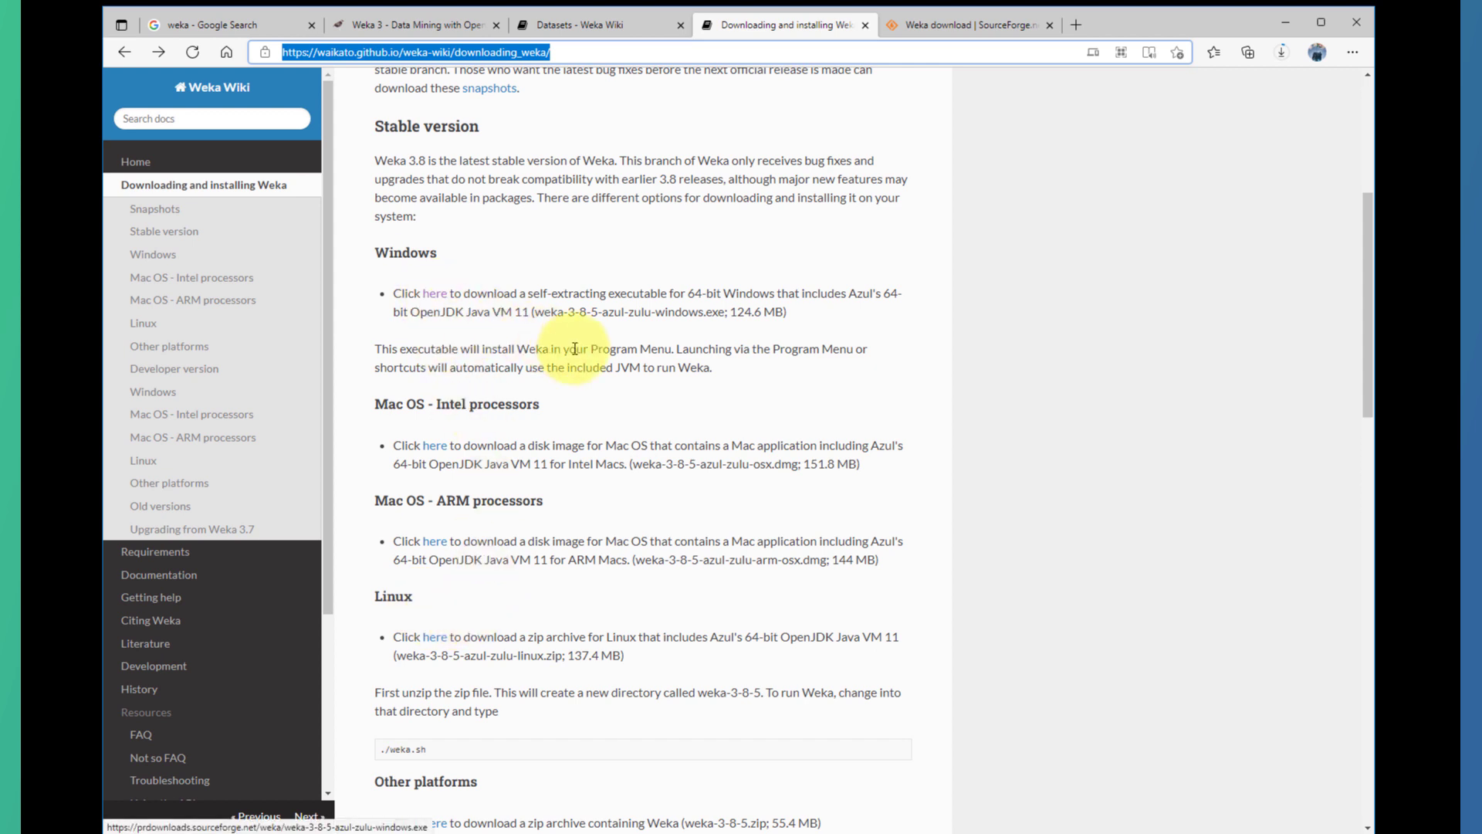
{"action": "mouse_move", "coordinate": [434, 295]}
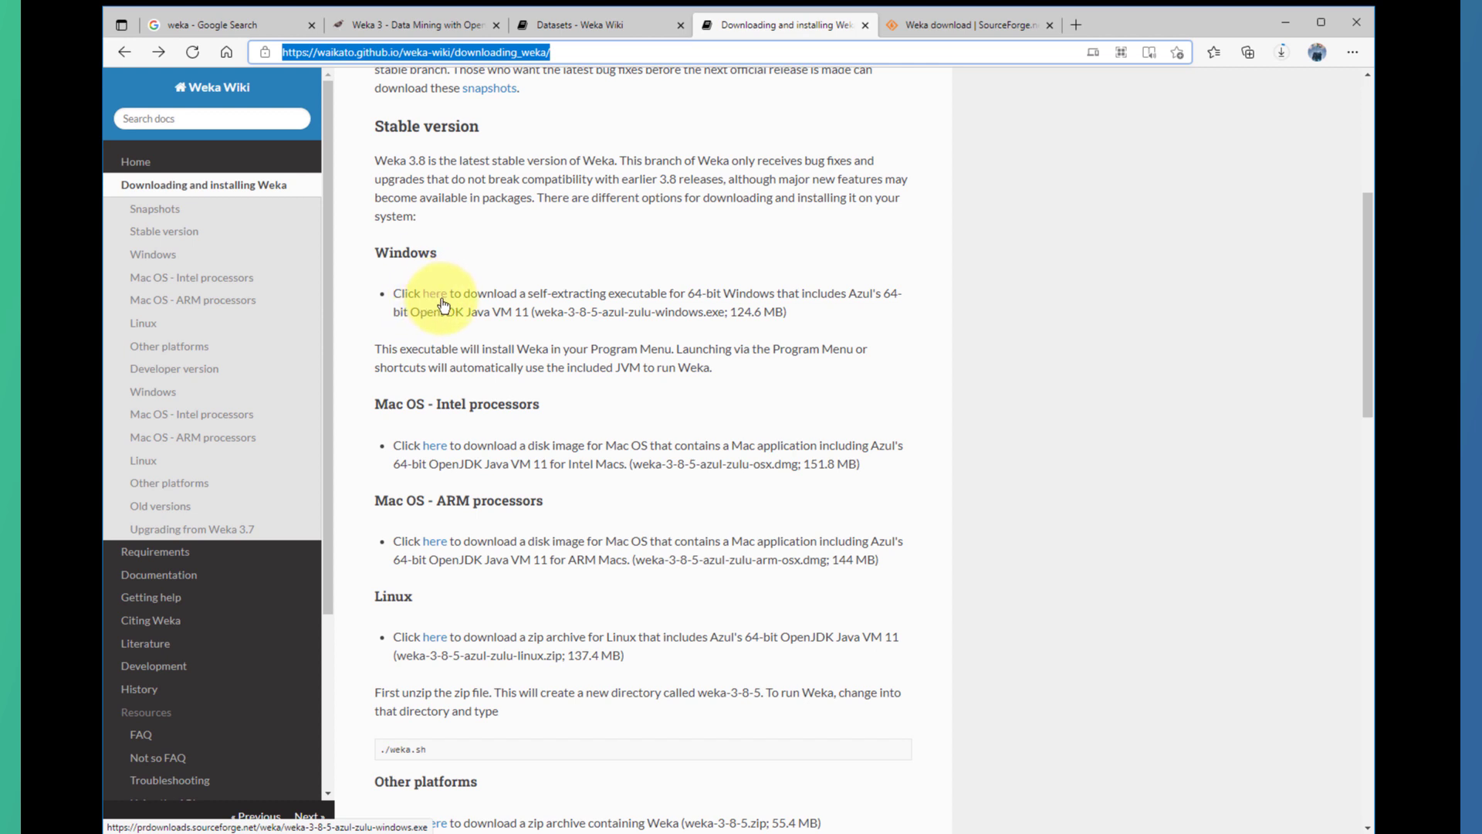
{"action": "mouse_move", "coordinate": [868, 94]}
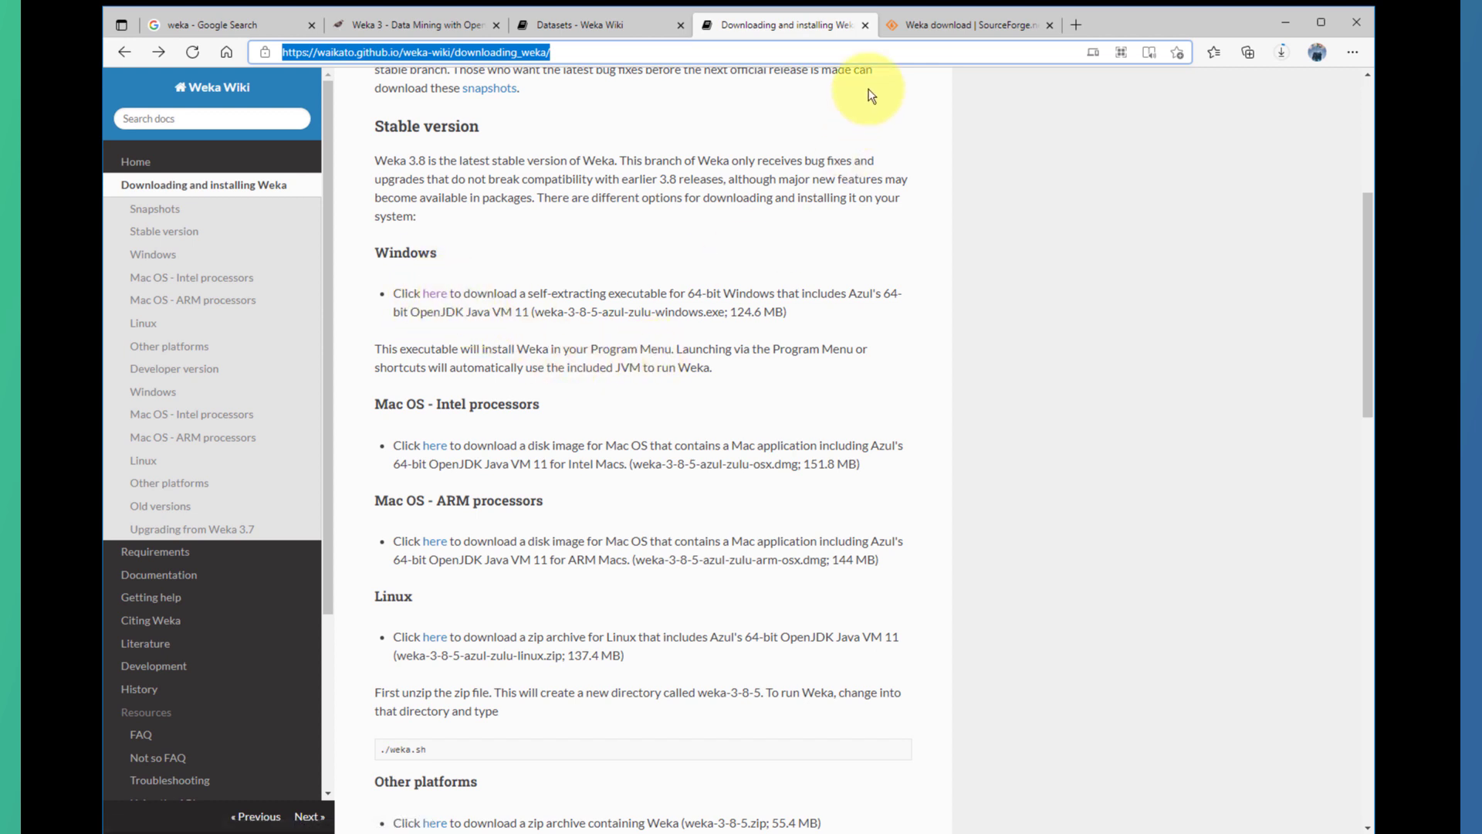
Switch to the tab with Weka's SourceForge project download page.
{"action": "left_click", "coordinate": [966, 25]}
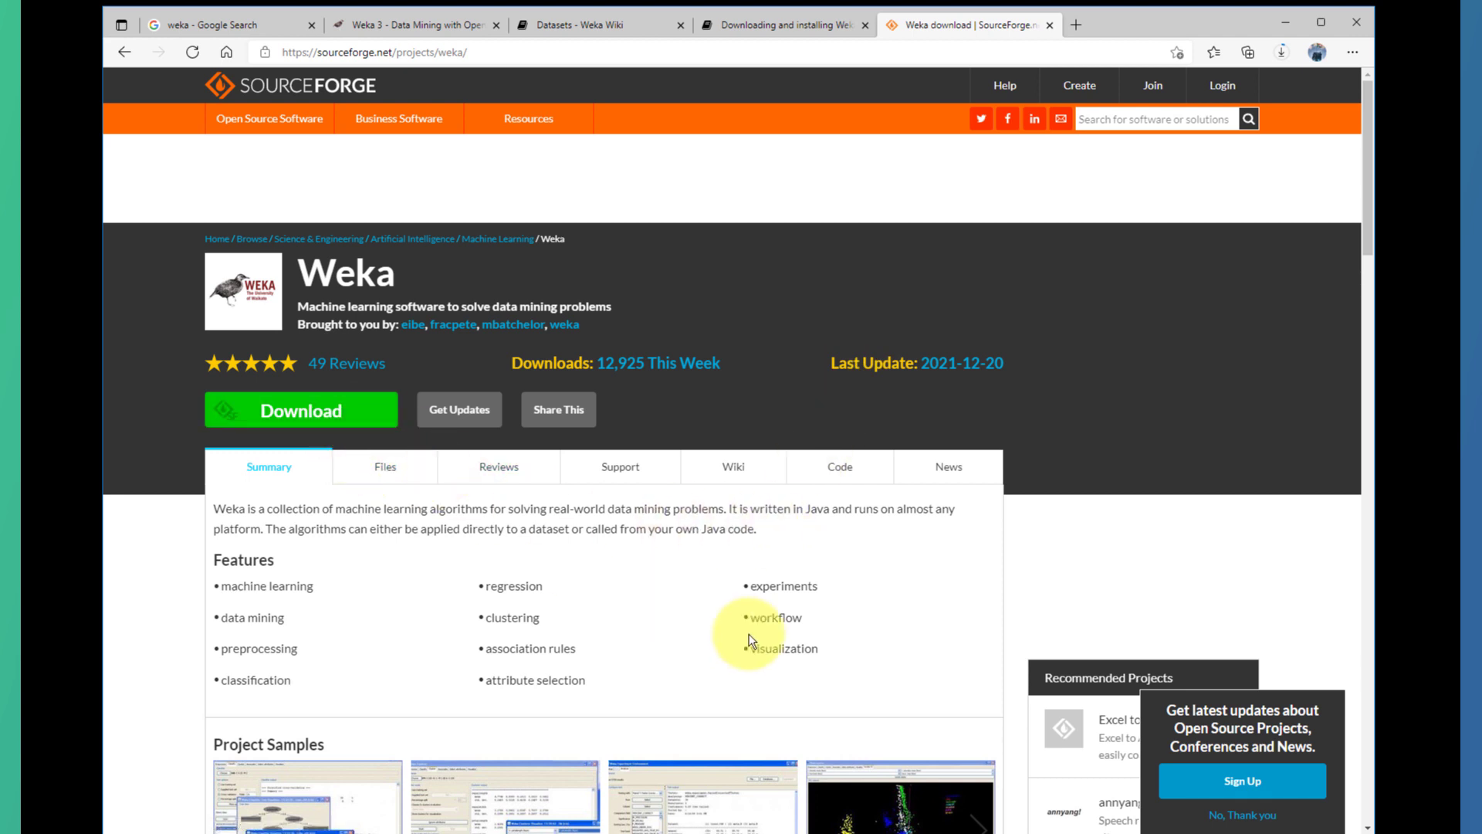
{"action": "mouse_move", "coordinate": [582, 551]}
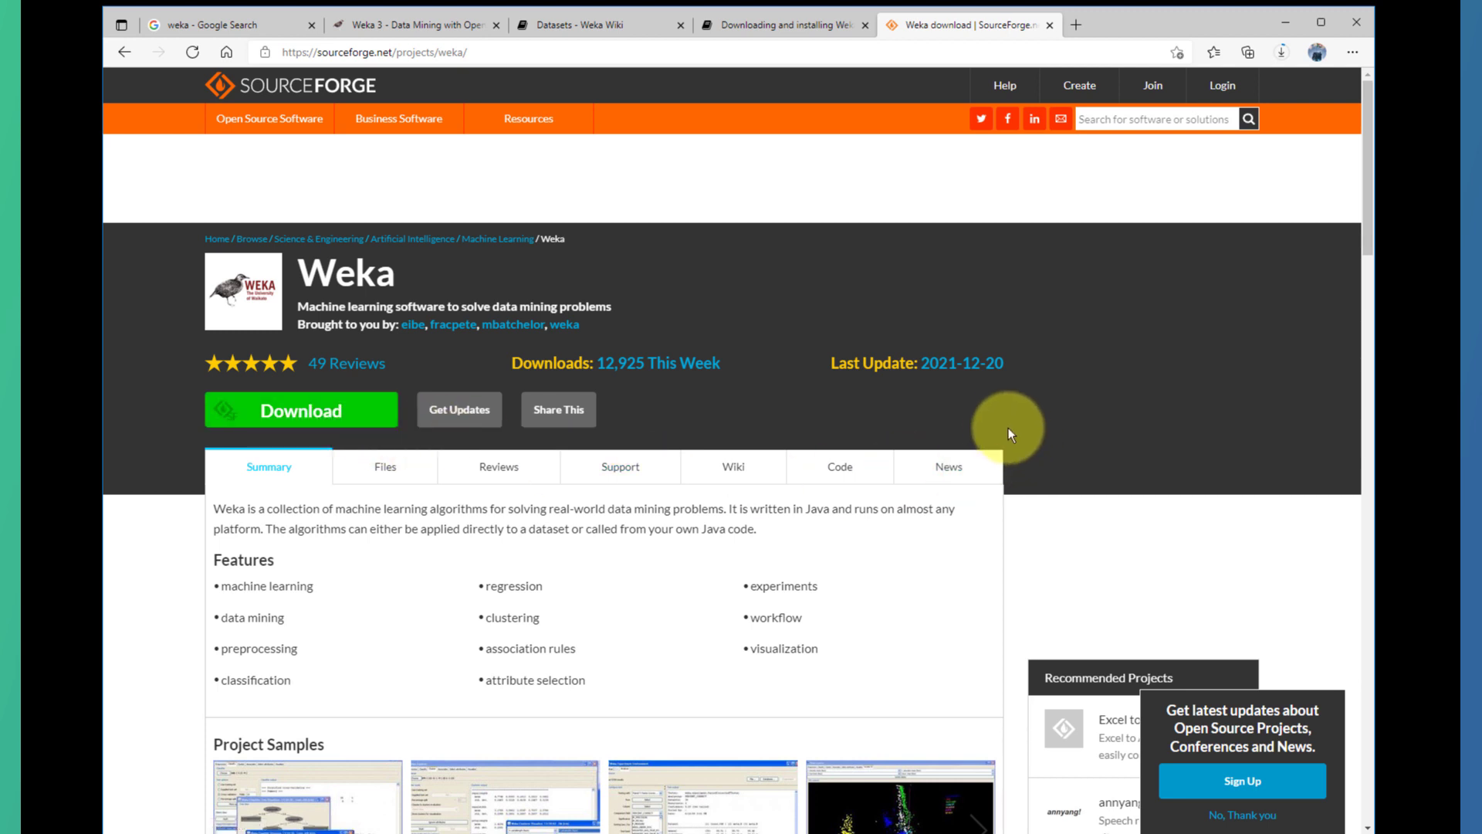
{"action": "mouse_move", "coordinate": [780, 430]}
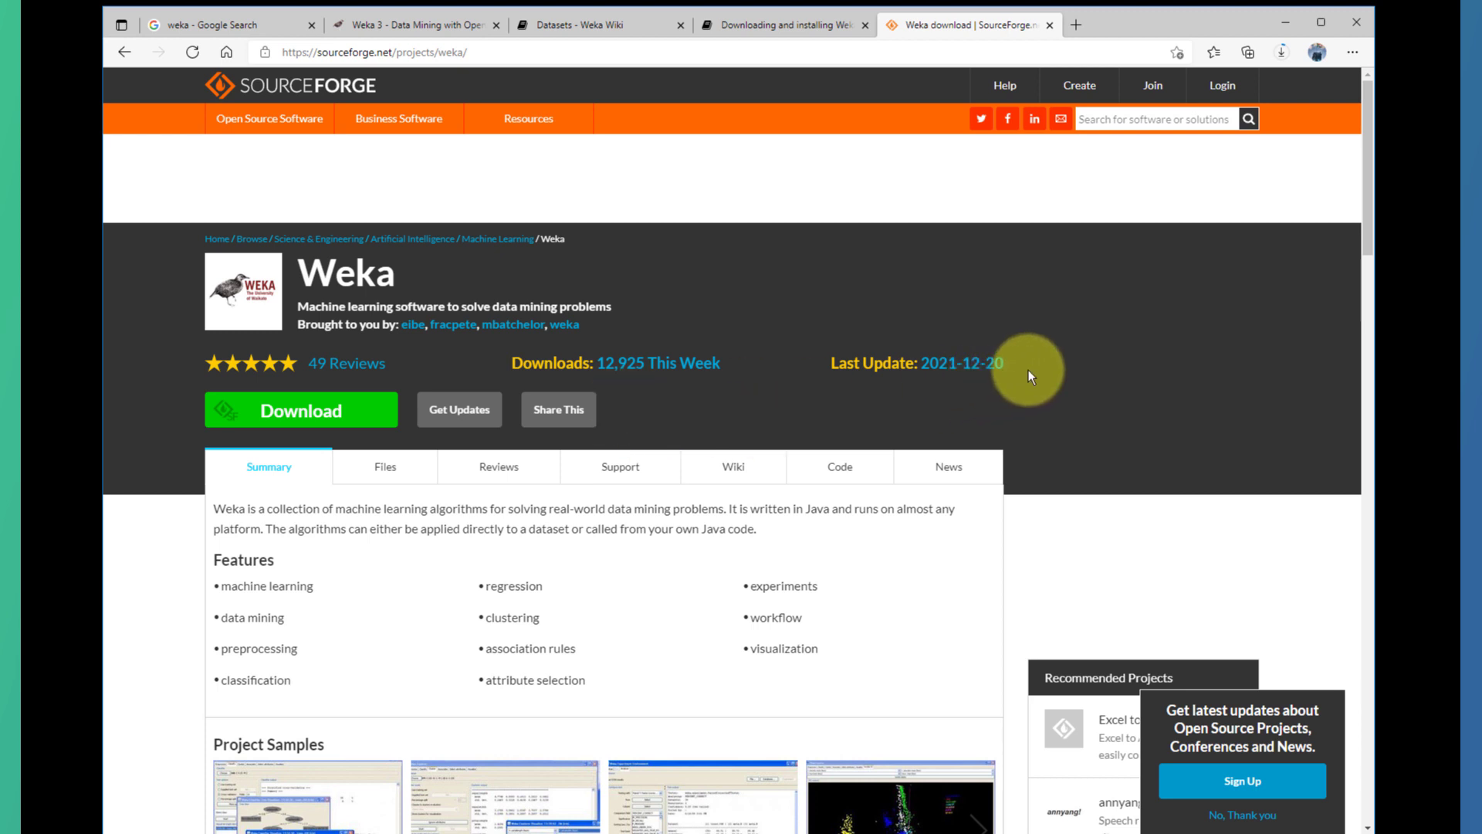
{"action": "mouse_move", "coordinate": [1339, 498]}
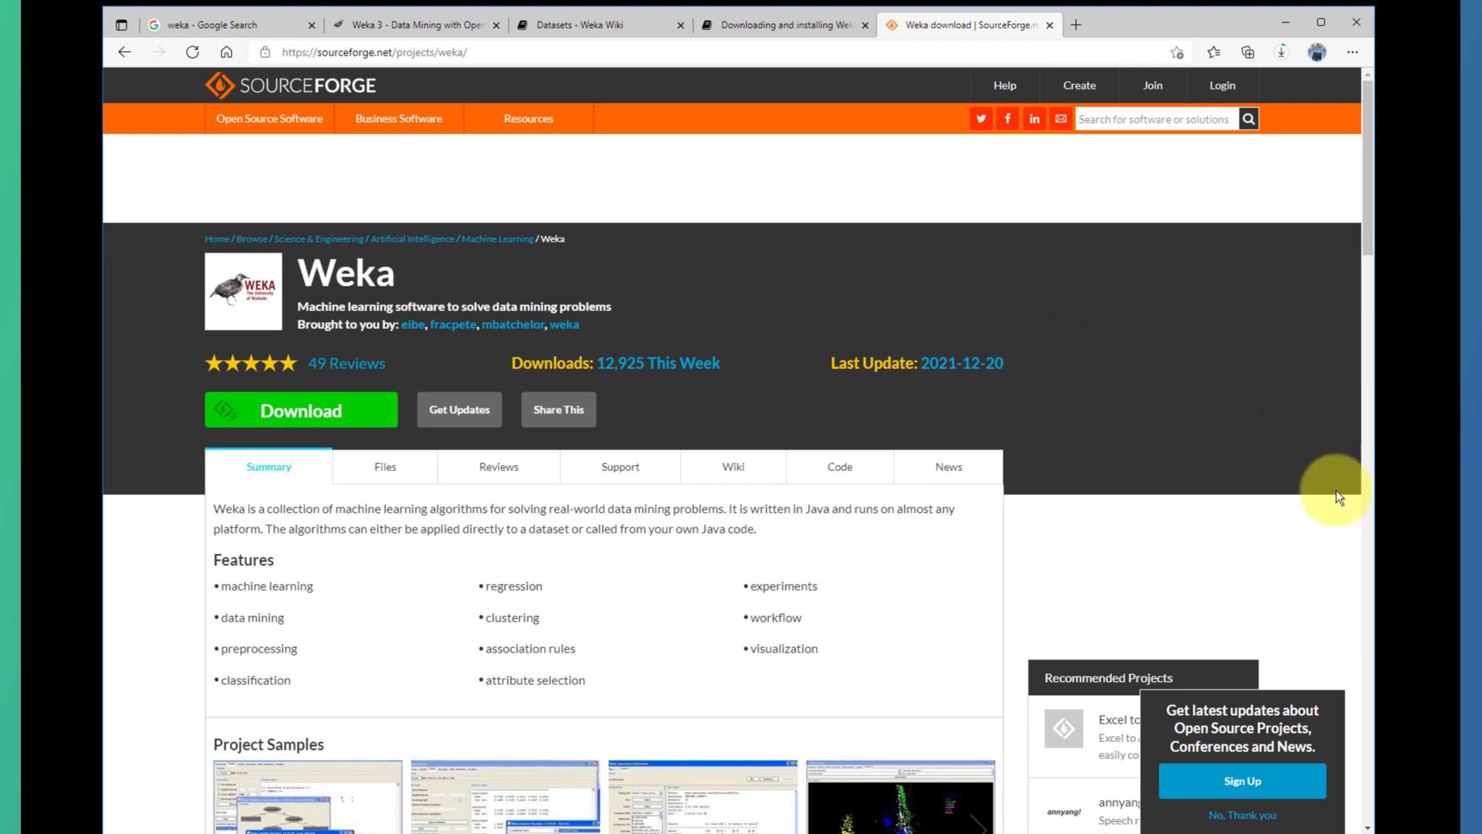